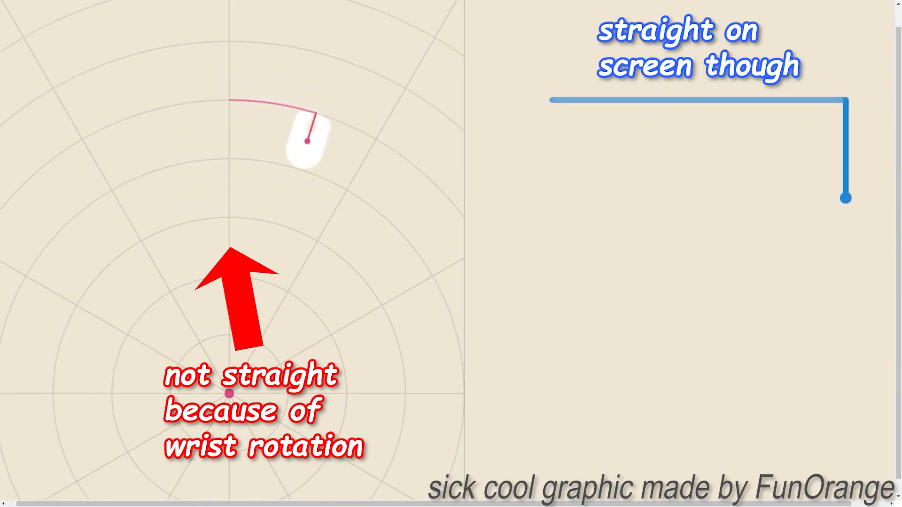
{"action": "mouse_move", "coordinate": [193, 117]}
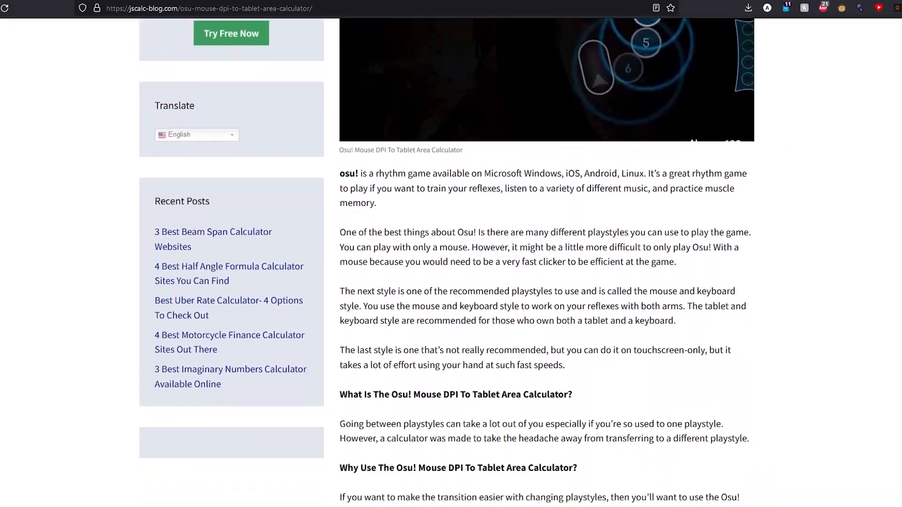
Show the Devocub Antichatter filter settings: latency 3, strength 3, 1000 hz
{"action": "scroll", "scroll_direction": "down", "scroll_amount": 3}
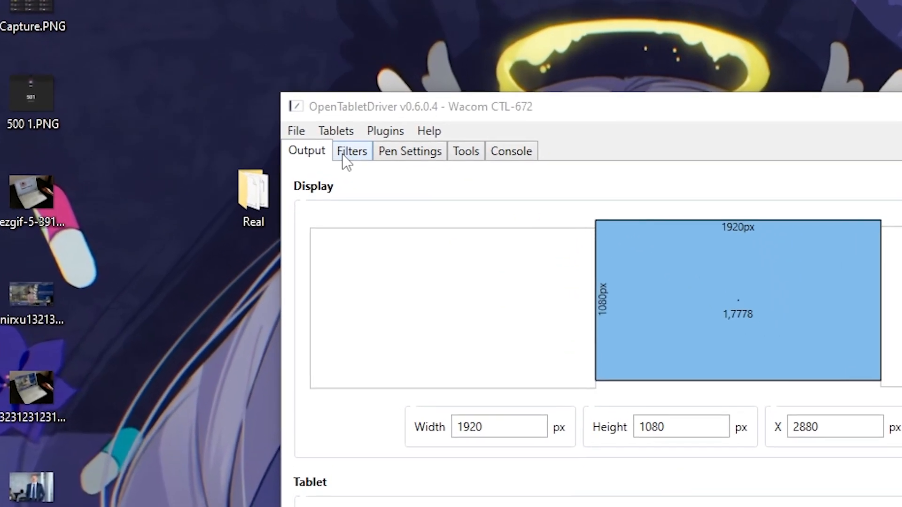
{"action": "left_click", "coordinate": [352, 151]}
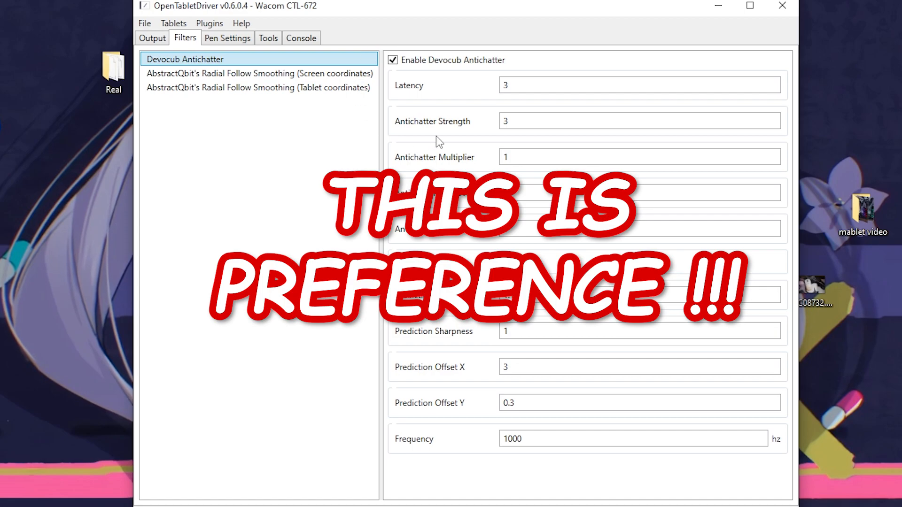